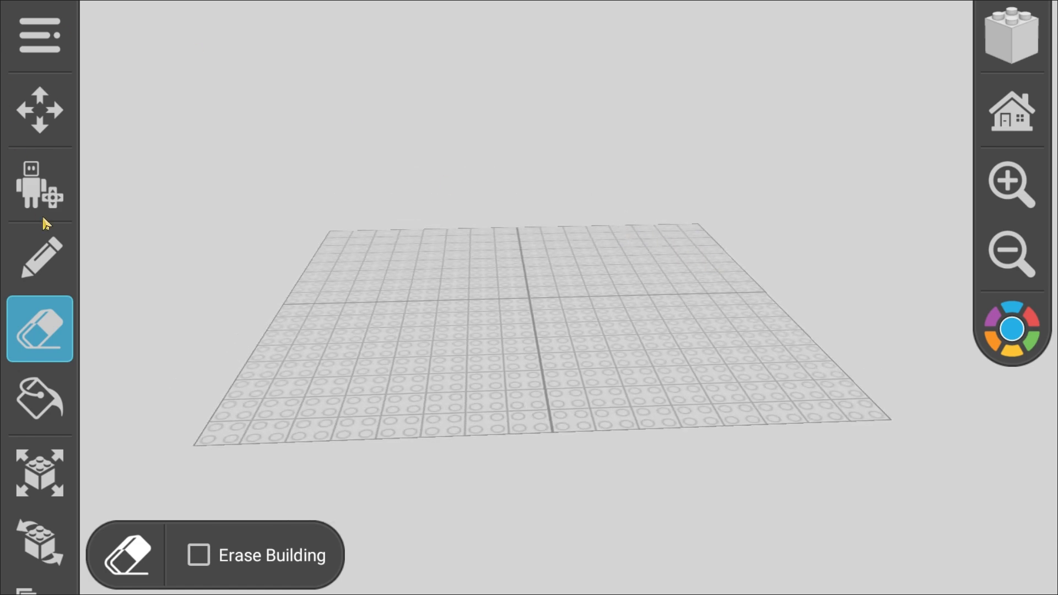
Stack light blue bricks into a tall tower on the baseplate and pick the top brick's colour
click(39, 258)
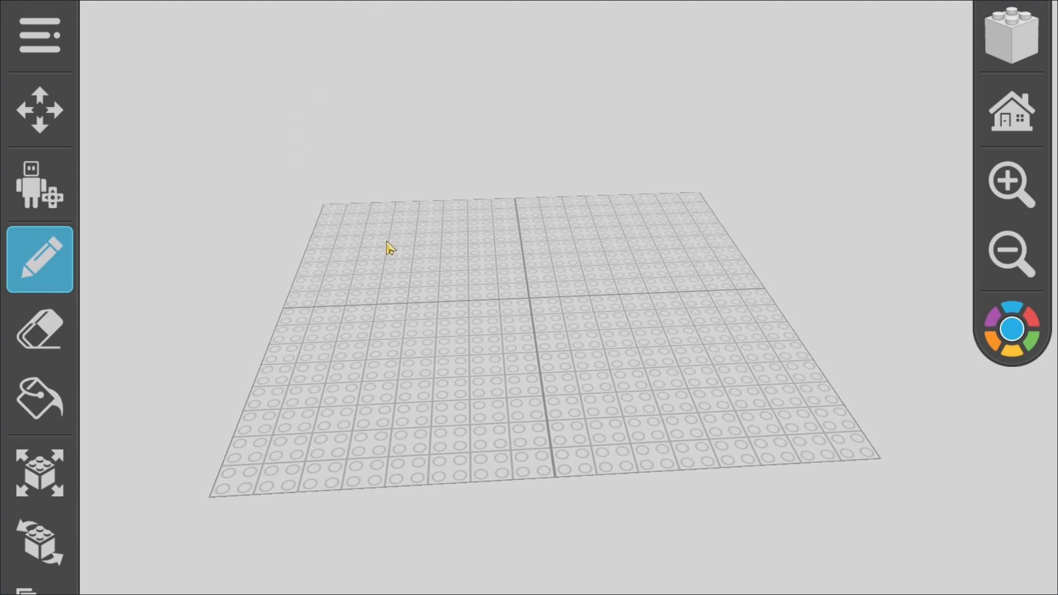
mouse_move(370, 220)
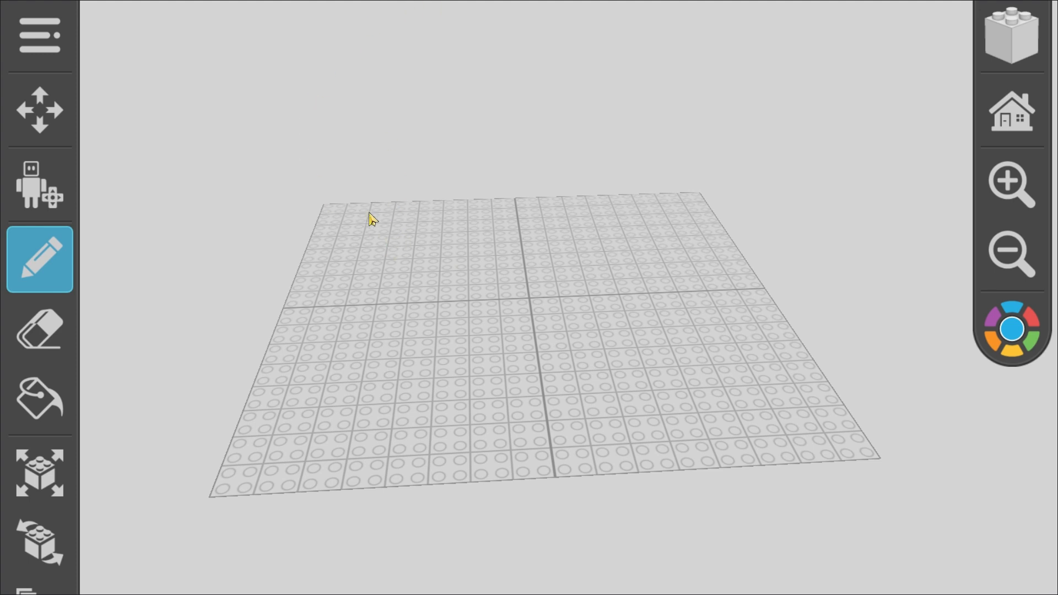
drag(371, 219, 371, 330)
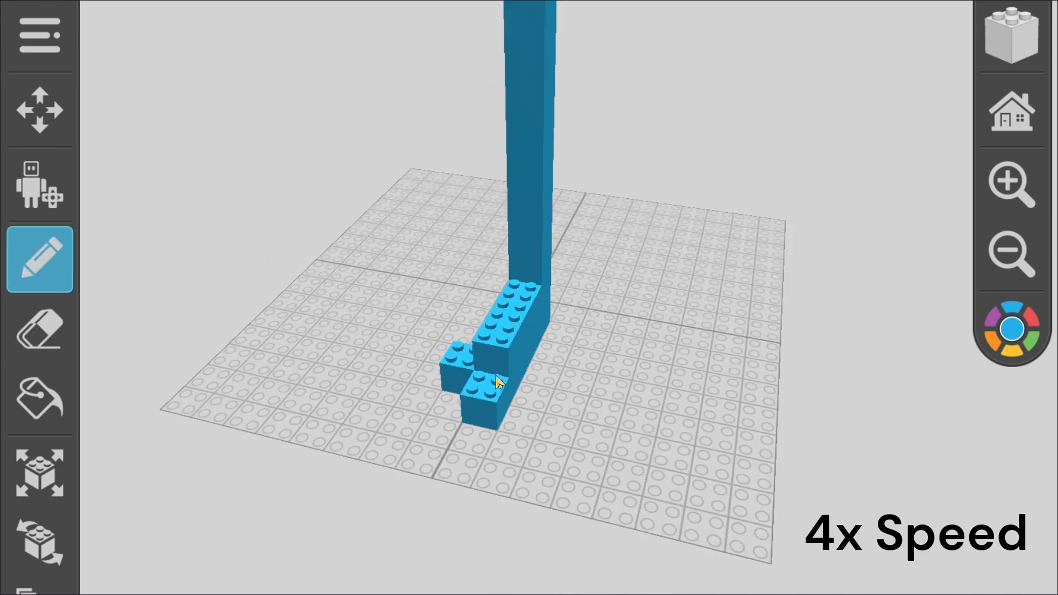
click(39, 329)
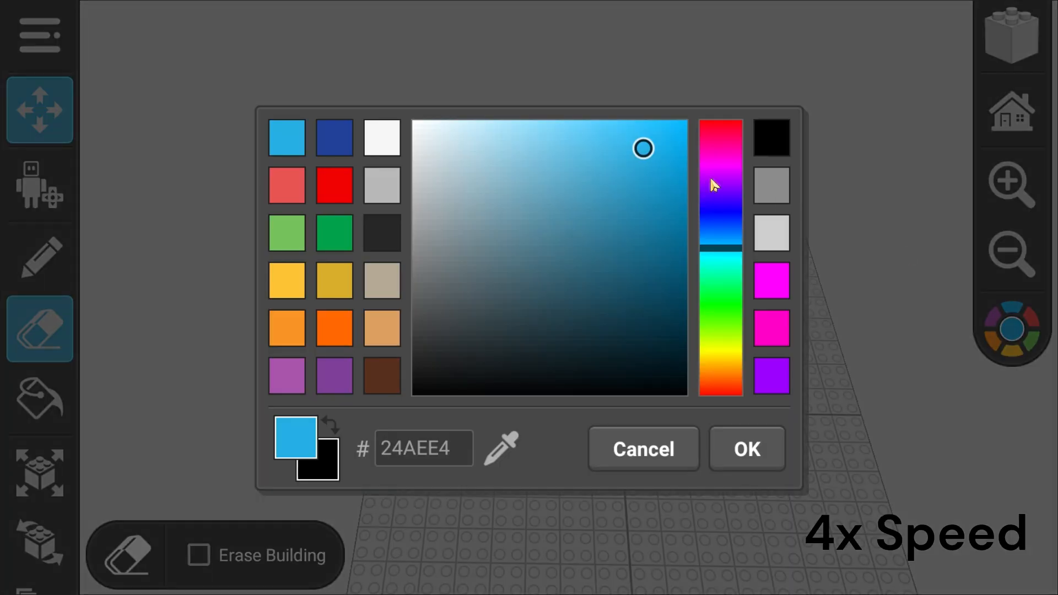
click(745, 448)
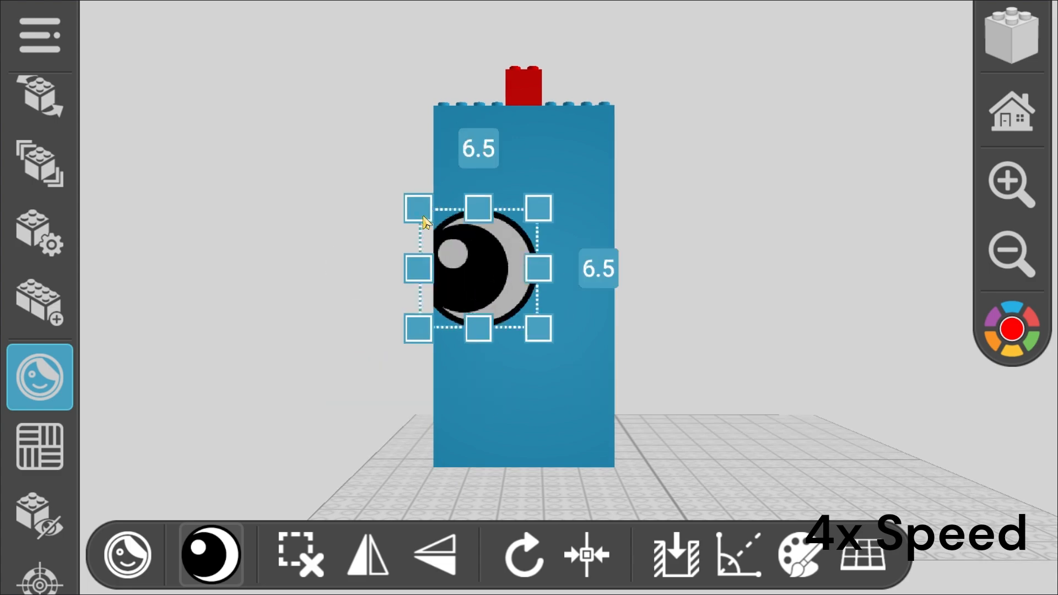
Resize the eye decal on the red-topped tower and finish the smile sticker
click(210, 554)
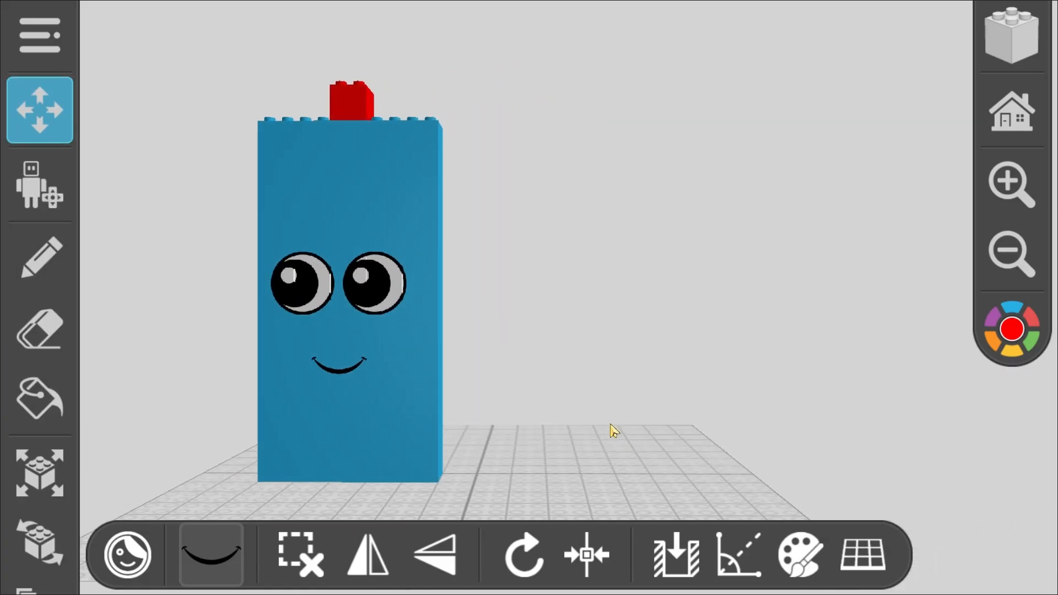
click(800, 554)
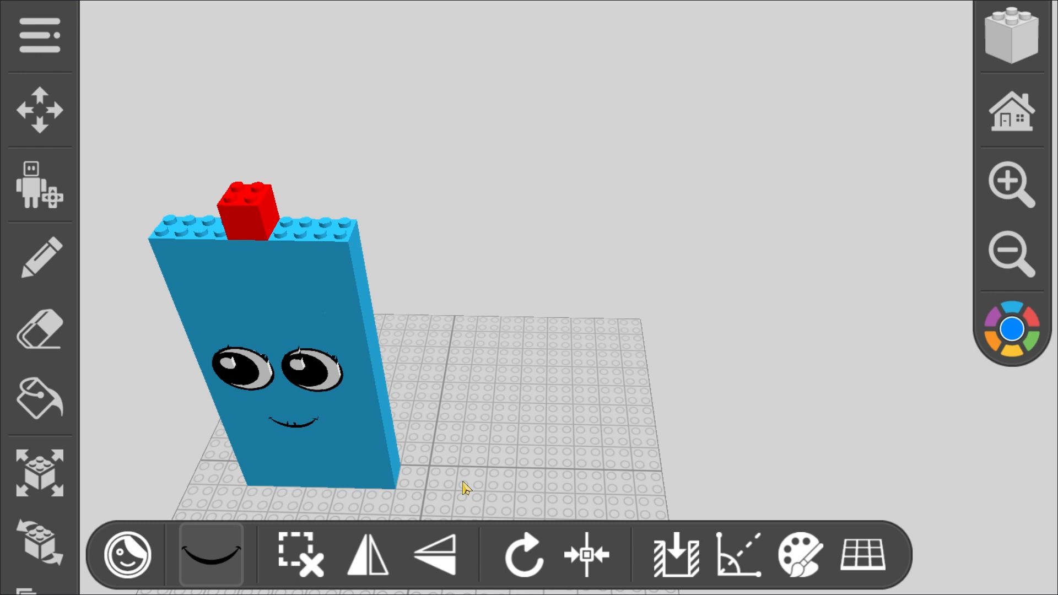
mouse_move(540, 301)
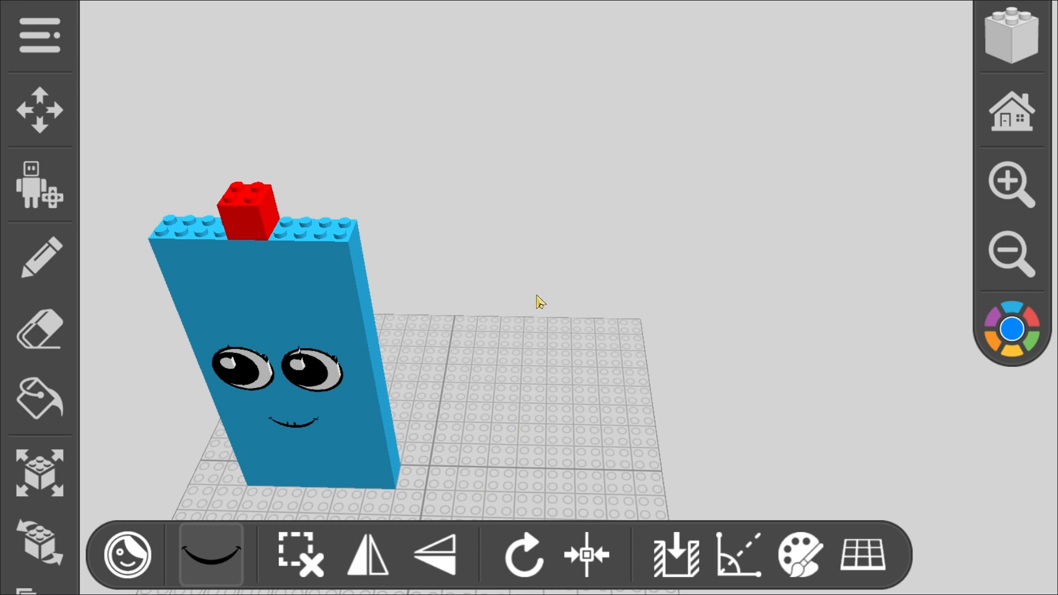
mouse_move(490, 479)
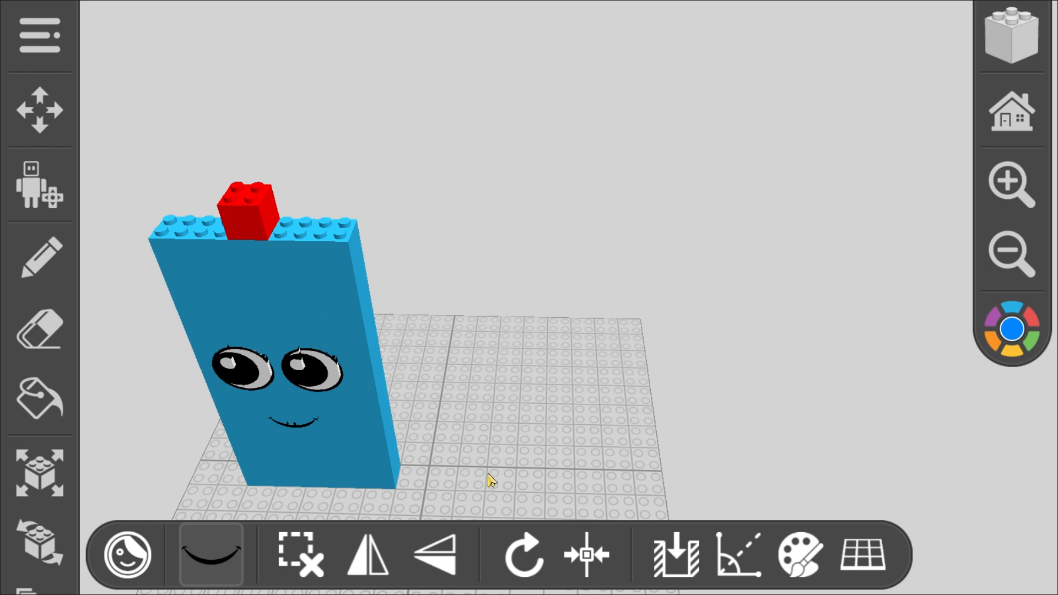
Start a second tower beside the first with the brick colour set to light blue
click(39, 258)
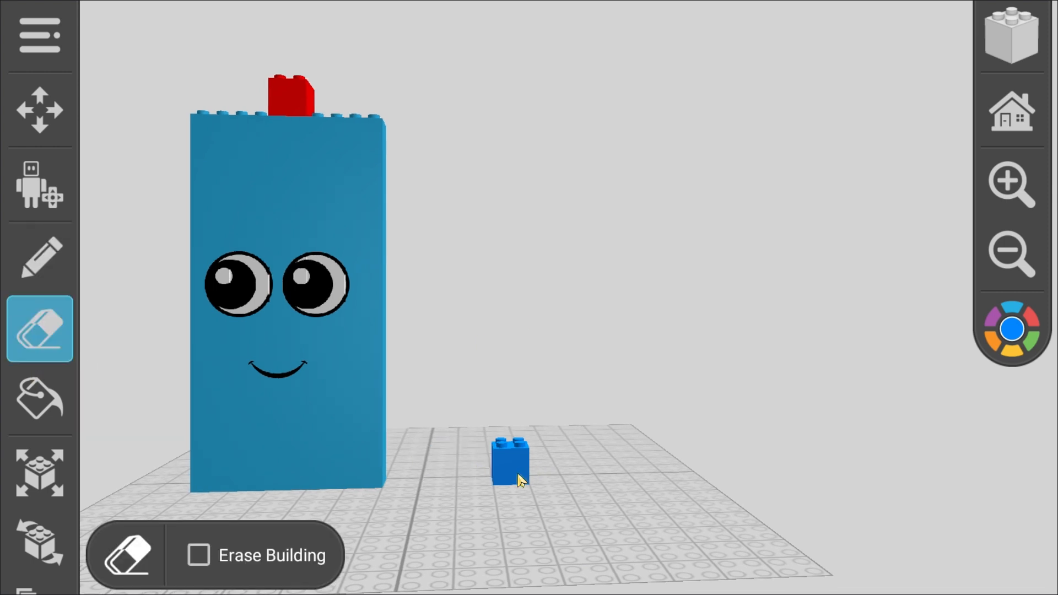
click(1011, 328)
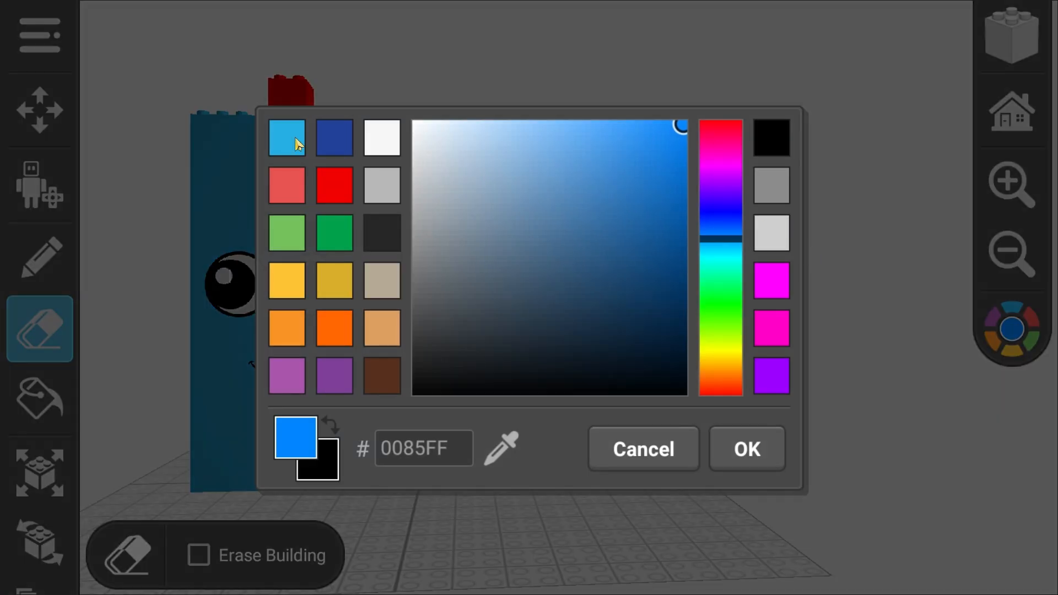
click(745, 449)
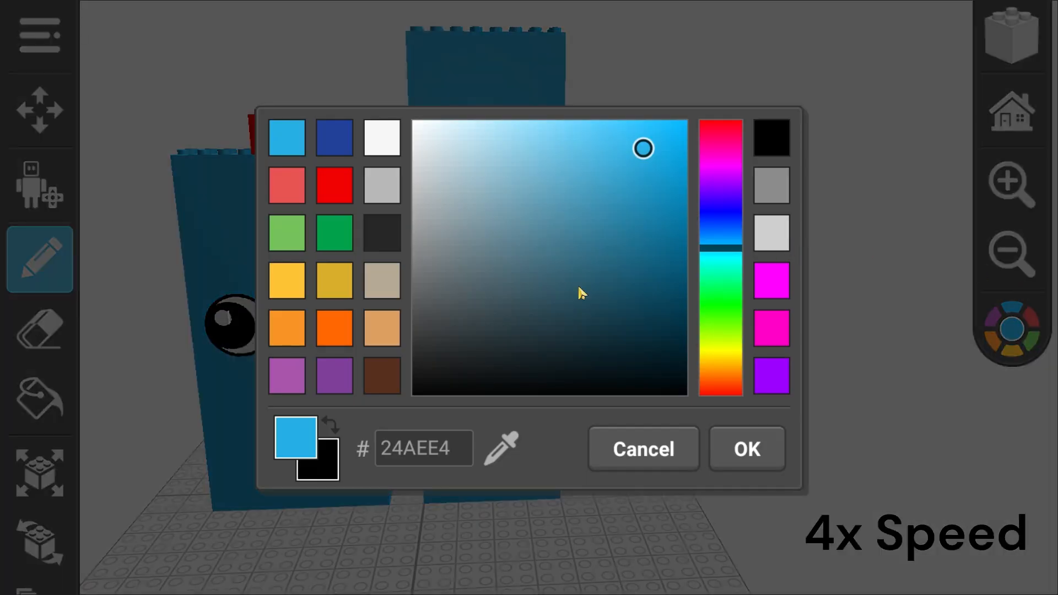
click(746, 448)
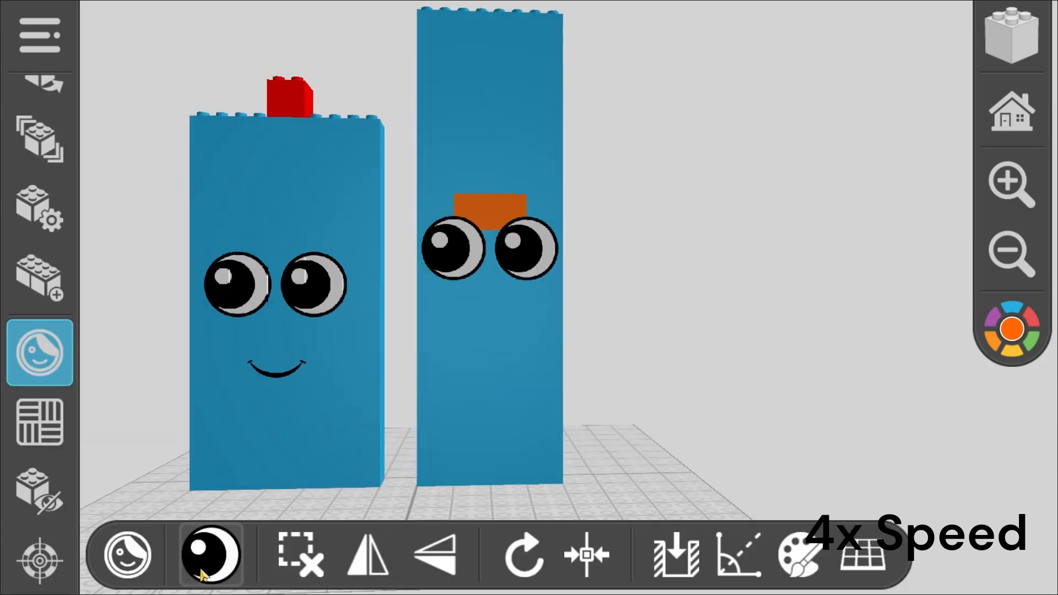
Select the smile decal and choose orange for the second tower's mouth
click(210, 553)
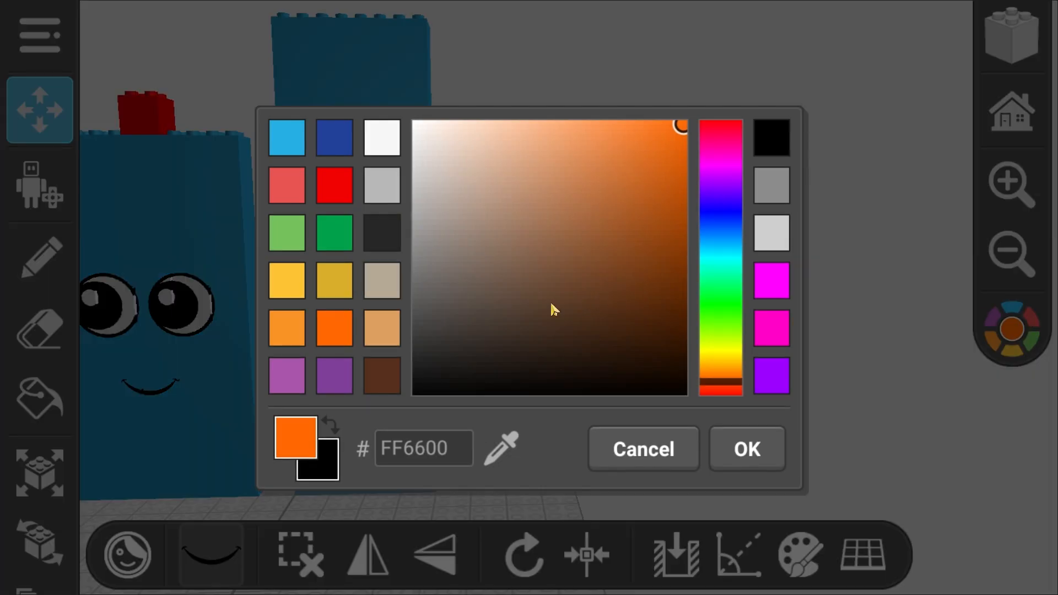
click(746, 449)
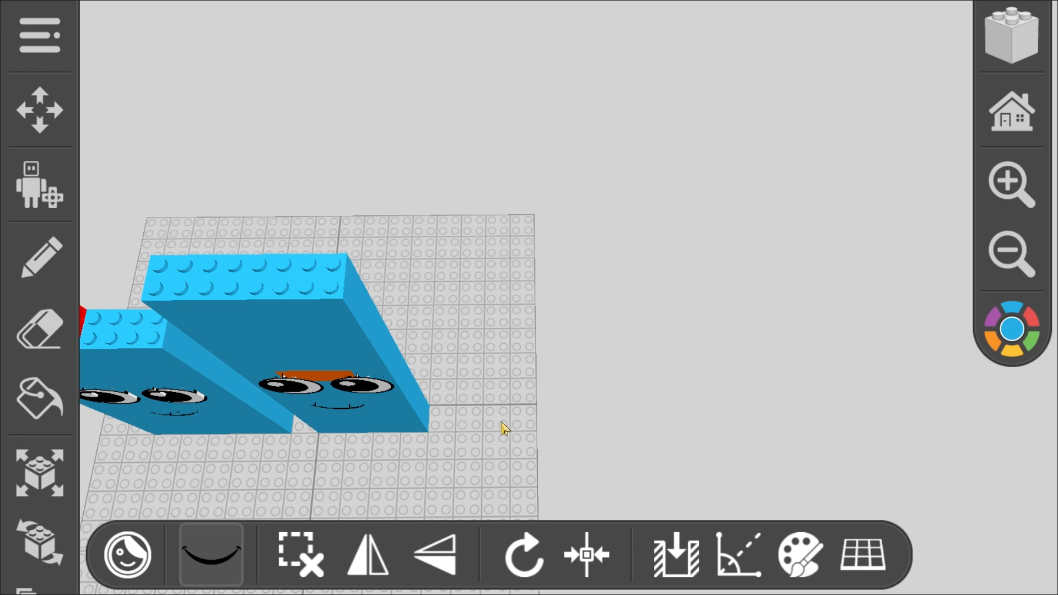
Build the yellow-capped third tower, confirm its eye placement and resize its smile
click(38, 258)
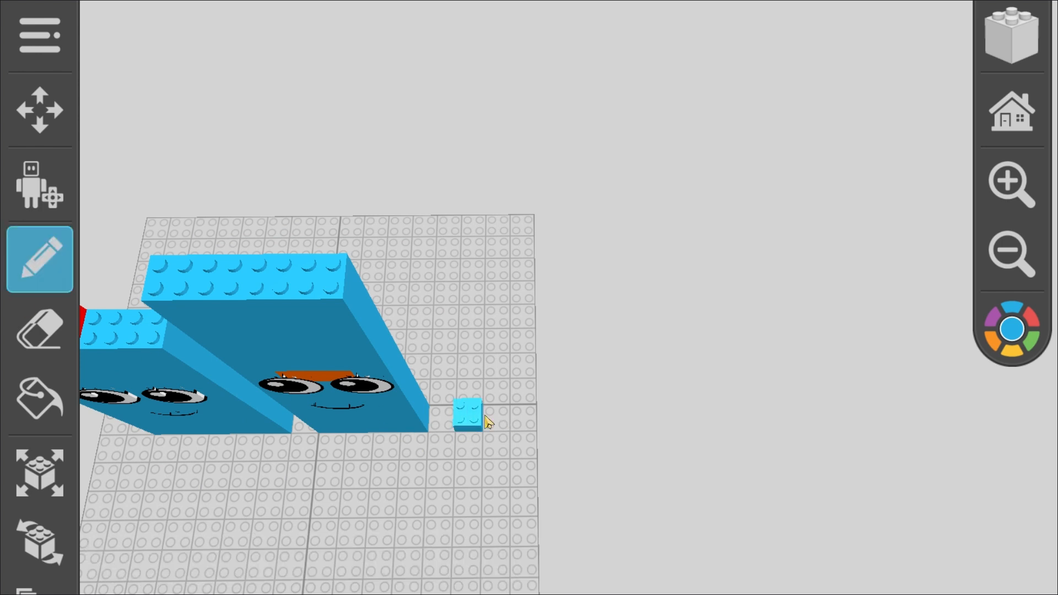
click(39, 329)
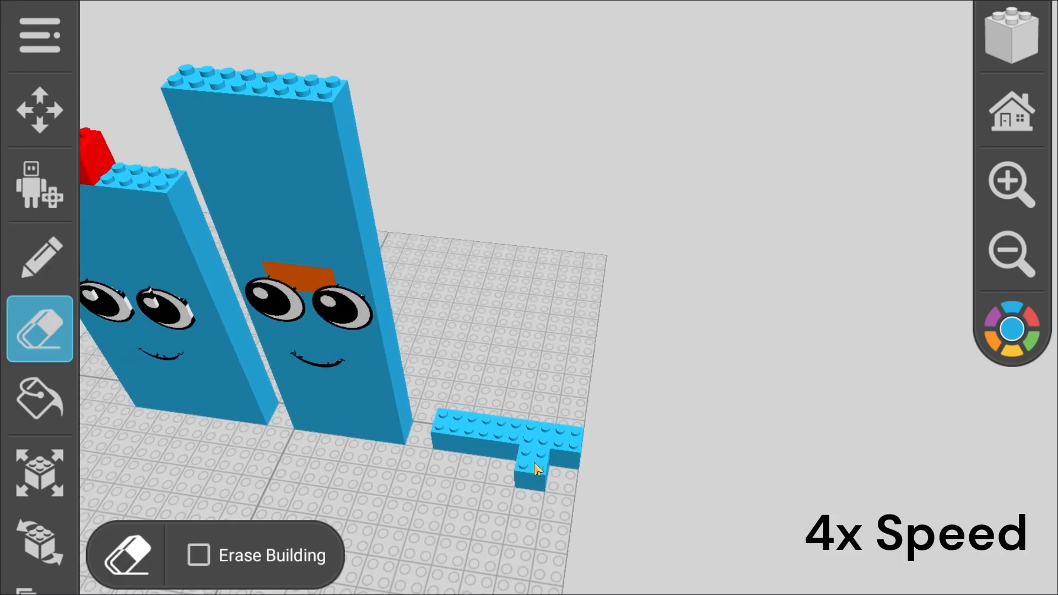
click(39, 258)
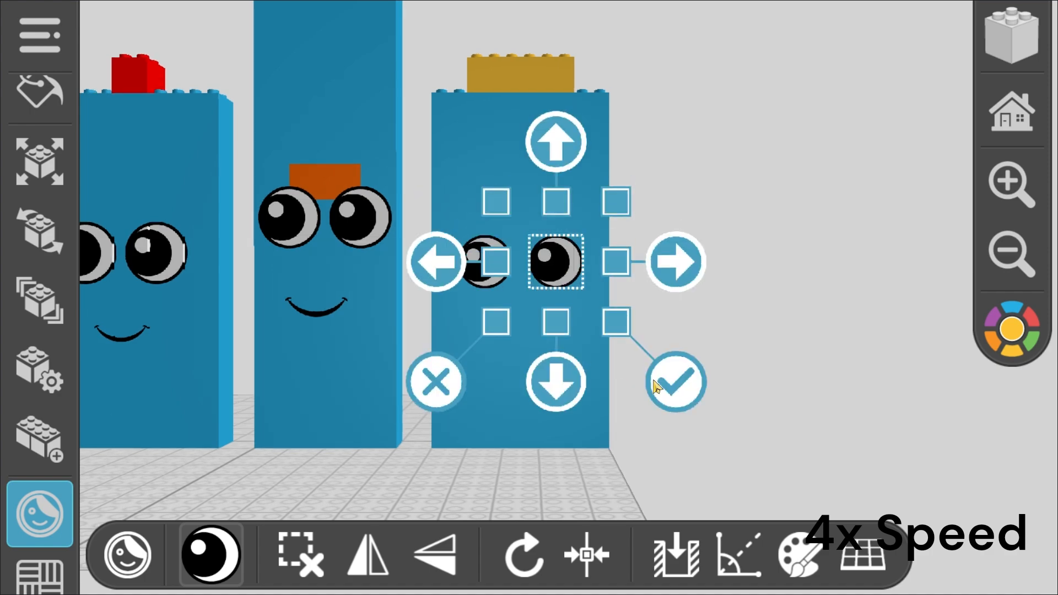
click(209, 553)
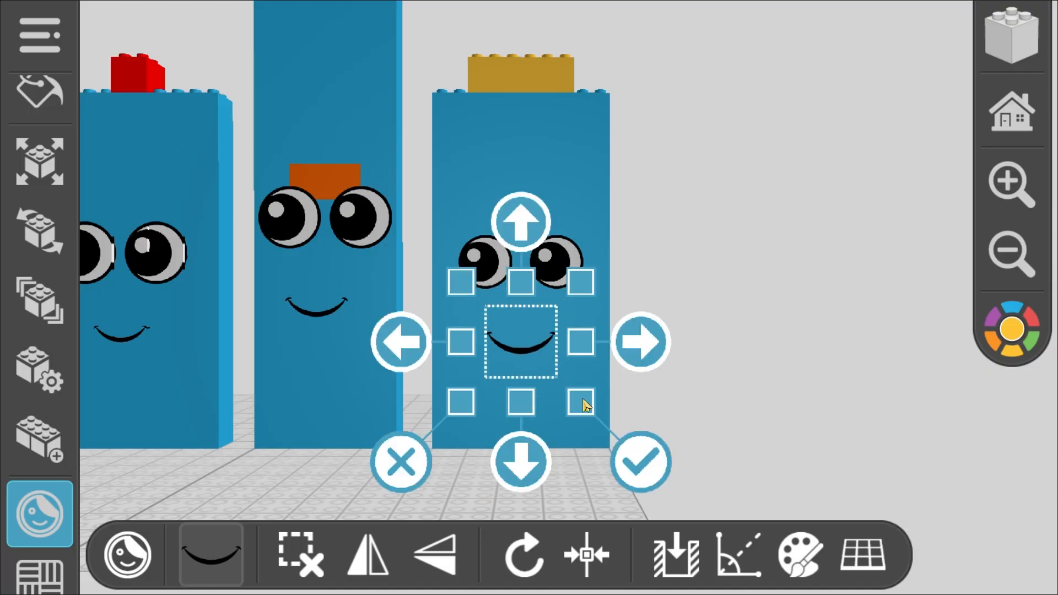
click(640, 462)
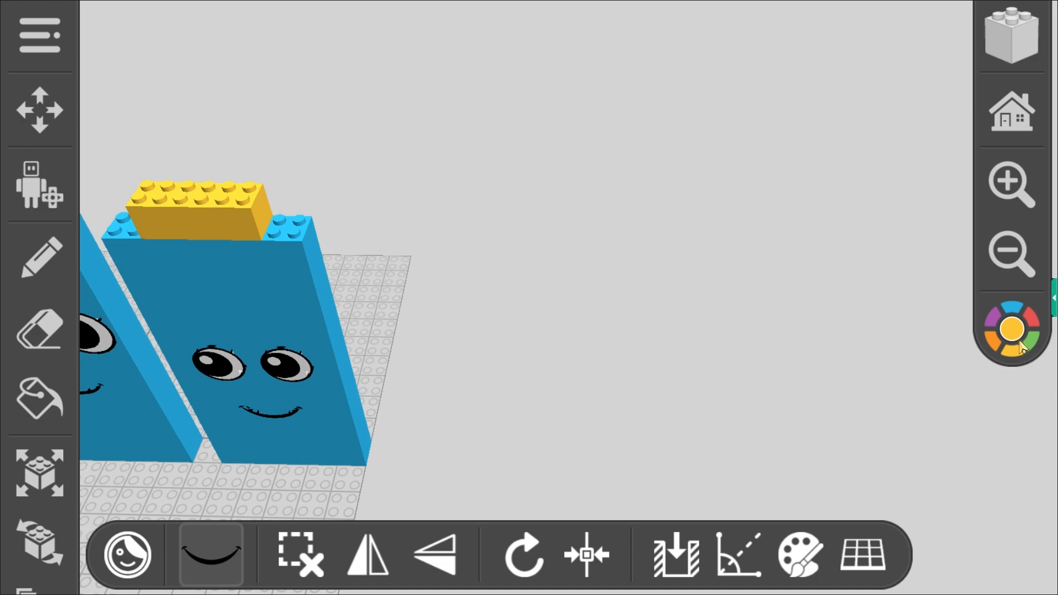
click(1010, 328)
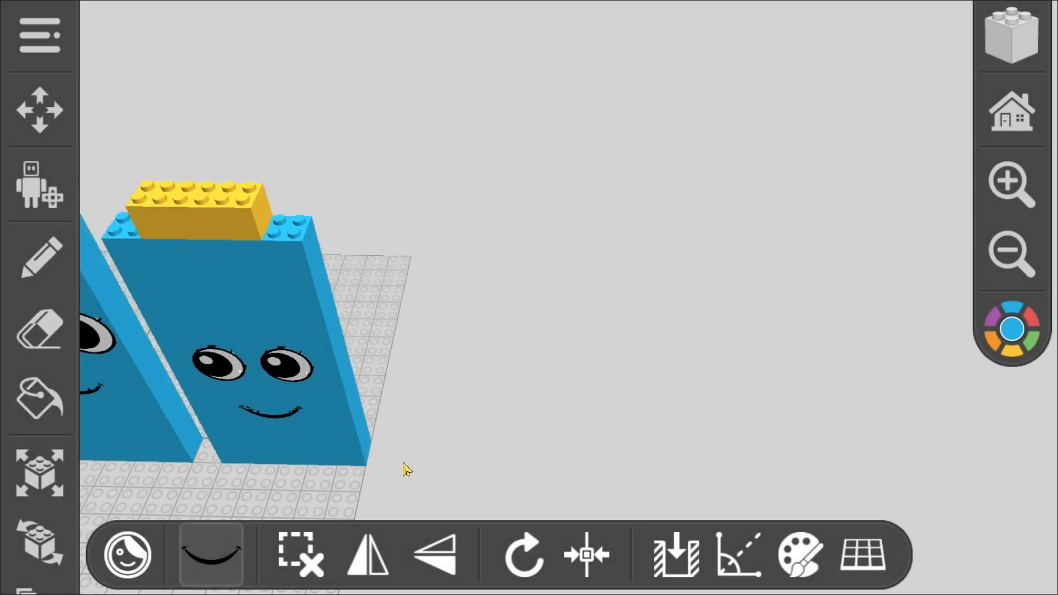
mouse_move(419, 394)
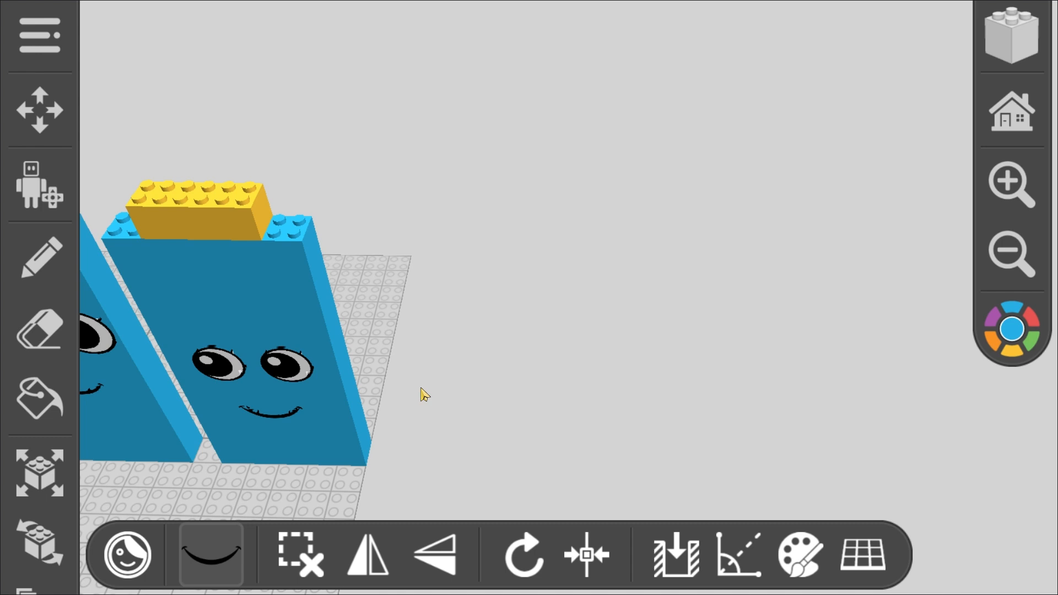
mouse_move(404, 300)
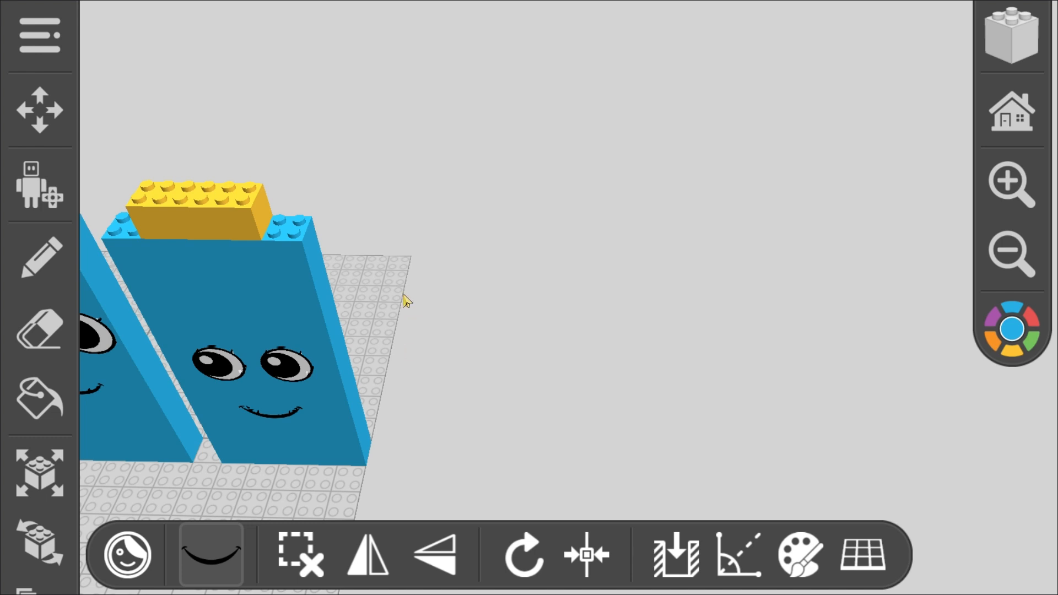
mouse_move(388, 268)
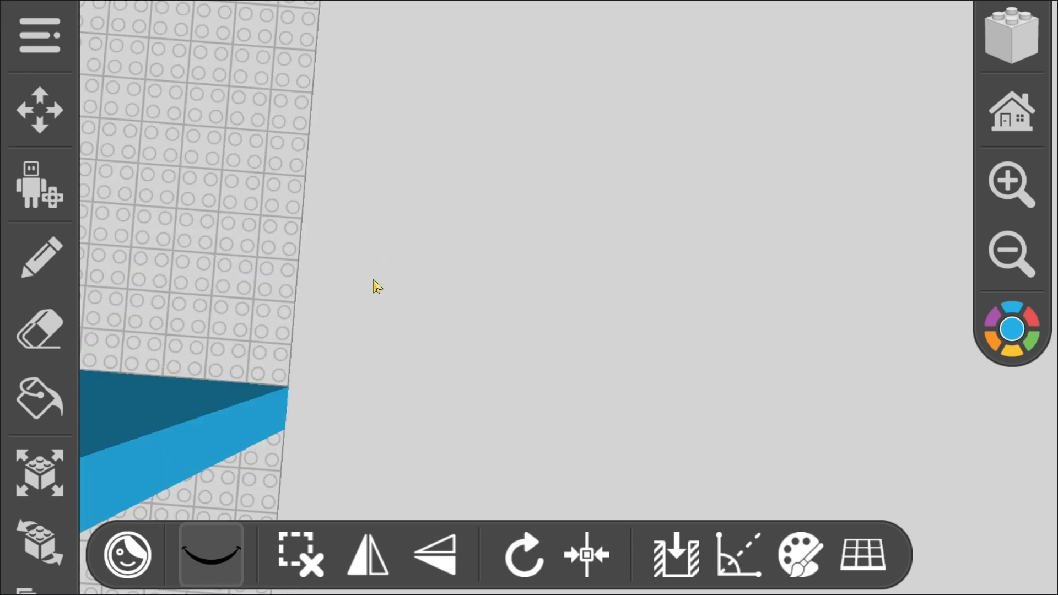
mouse_move(302, 309)
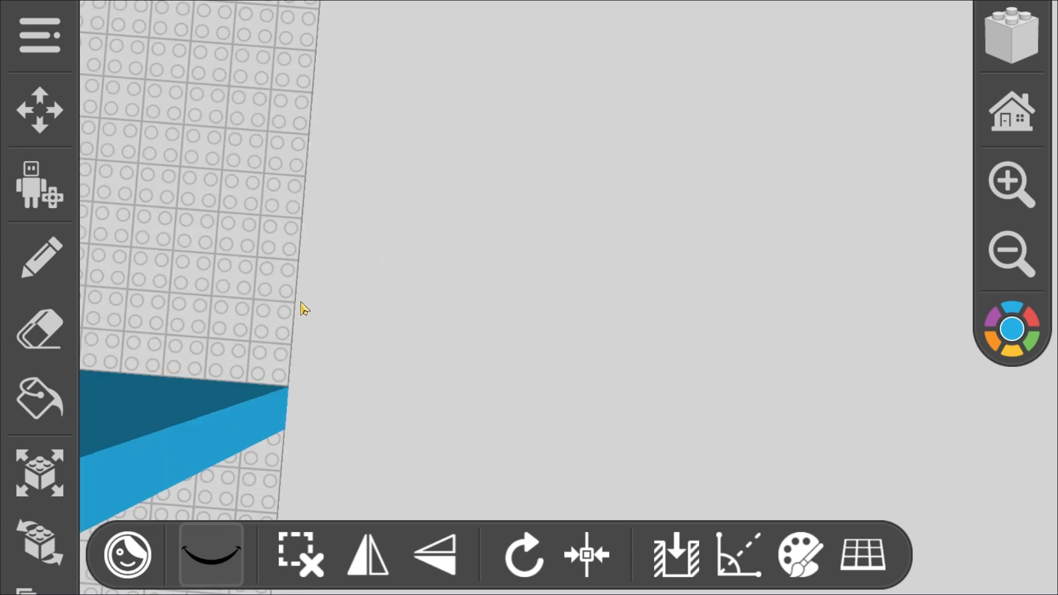
click(39, 260)
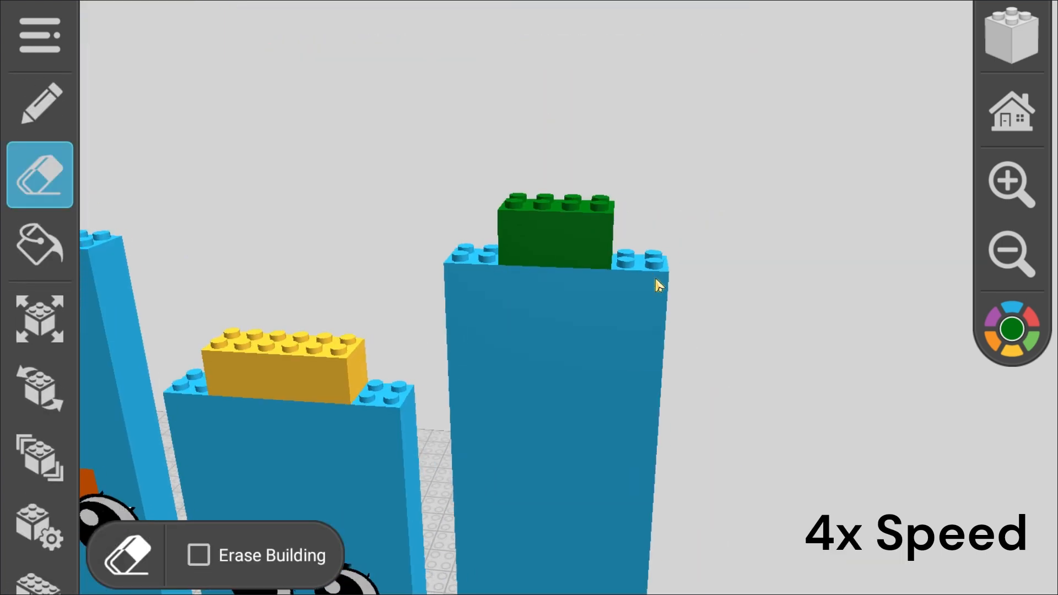
Erase the stray brick beside the fourth tower's green top brick
click(39, 245)
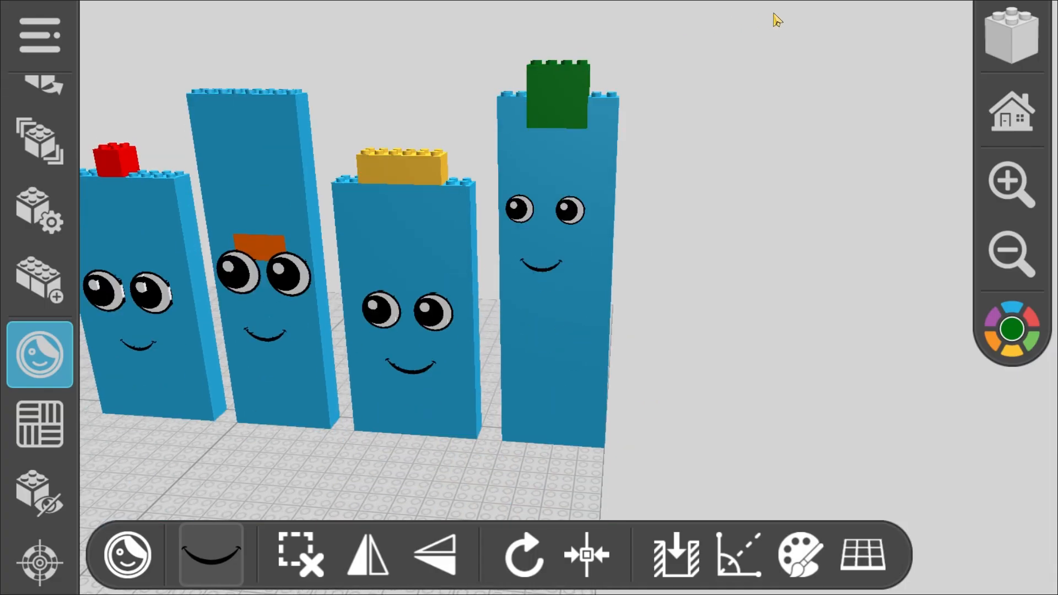
Adjust the brick colour, add bricks atop the fifth tower and confirm its eye decal
click(798, 555)
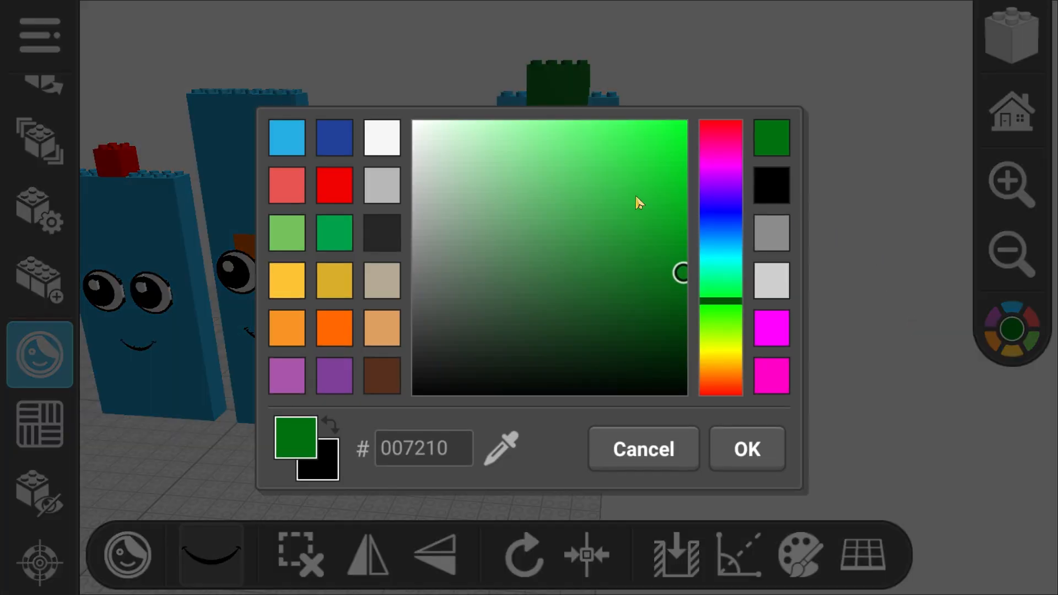
click(746, 448)
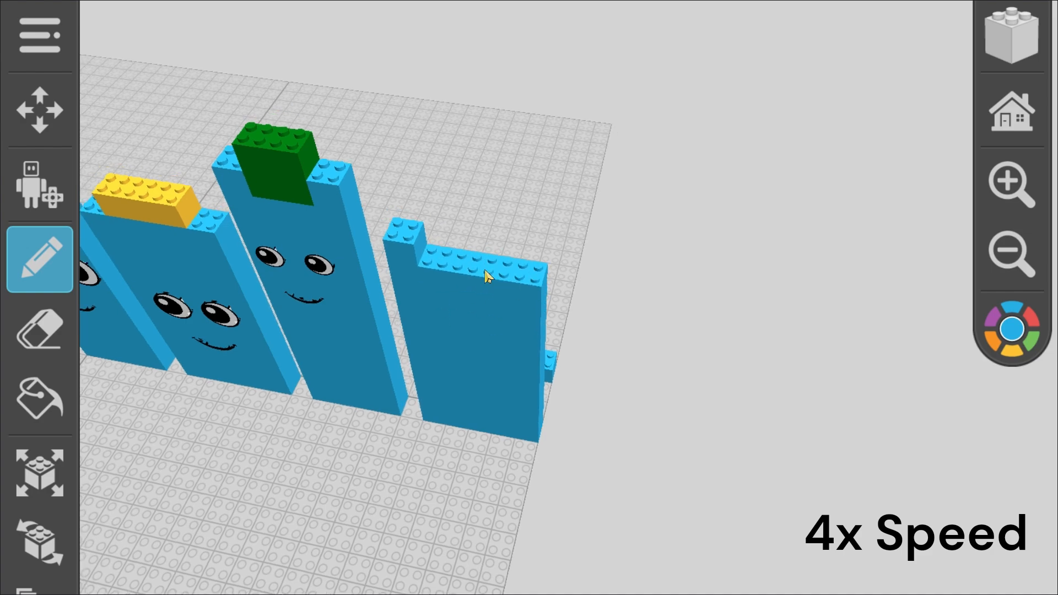
click(39, 330)
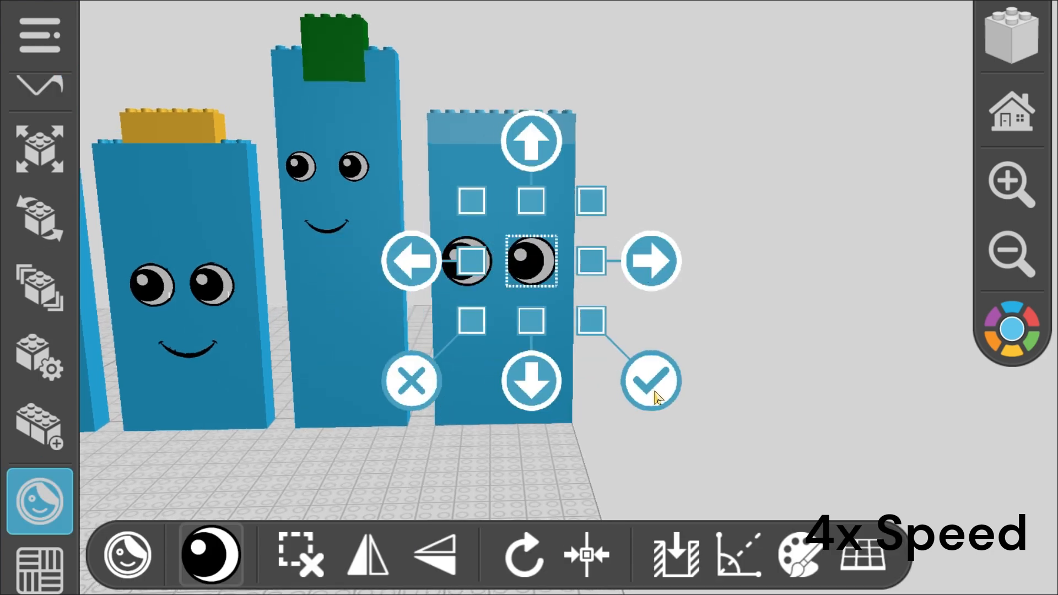
click(649, 382)
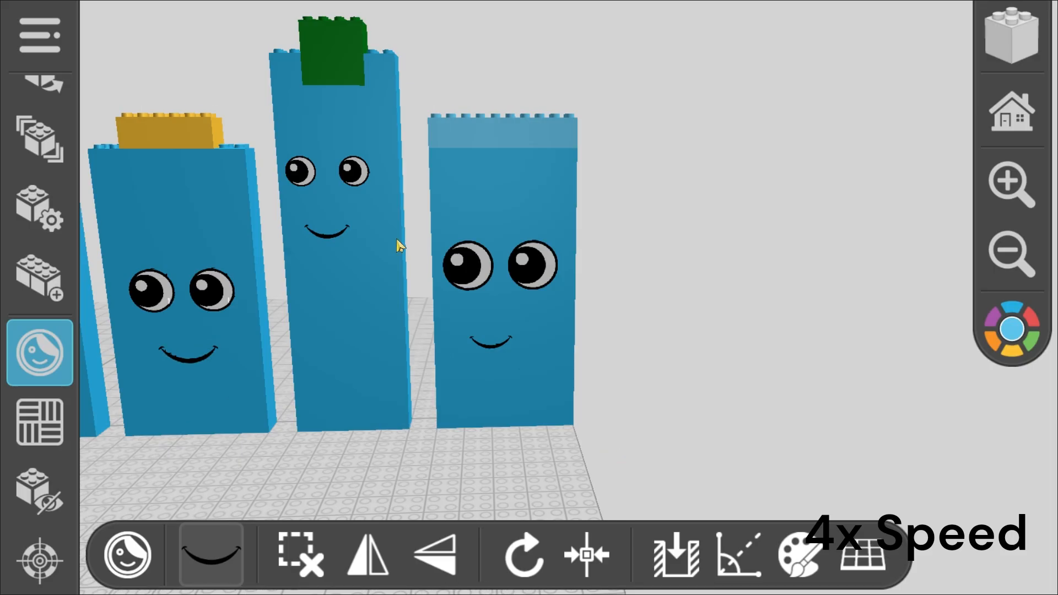